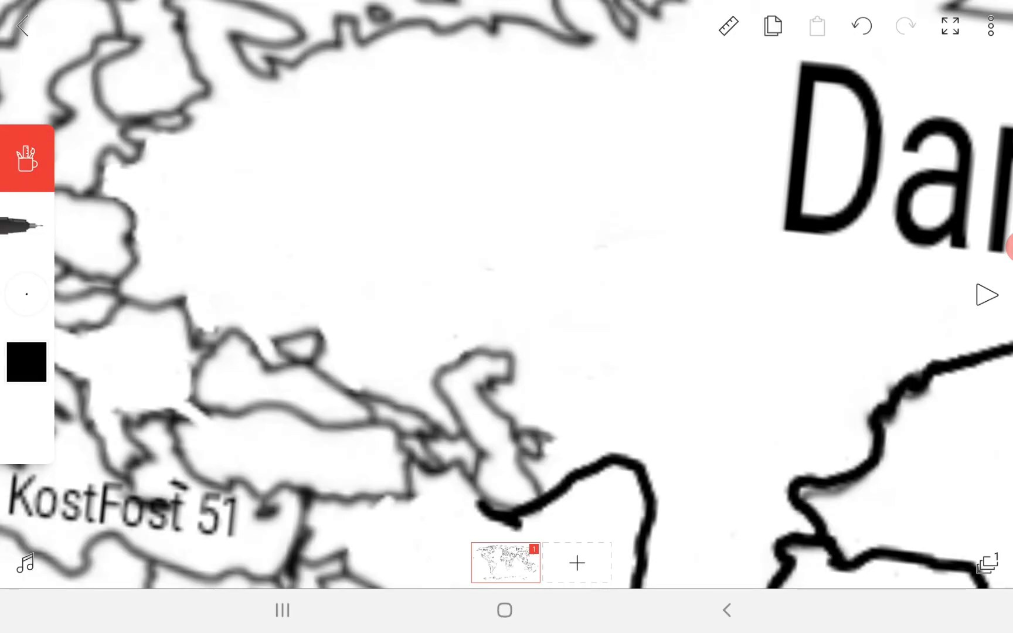
# Trace thick black borders around Daniel's Russia region and Random Madness's China region
pyautogui.click(27, 363)
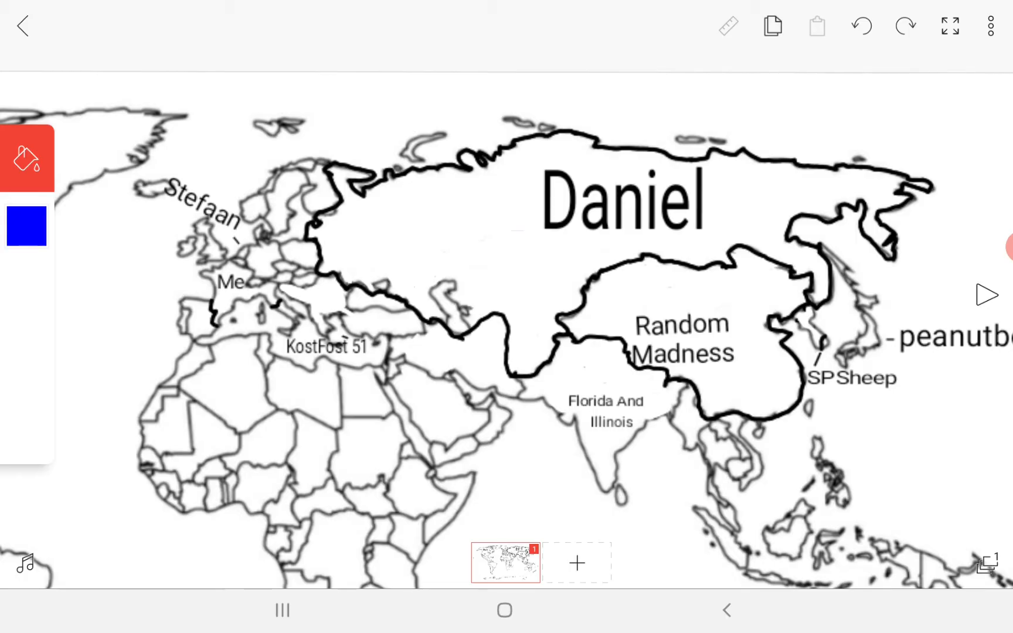
# Clean the old outlines around the Florida And Illinois label beside the China border
pyautogui.click(25, 158)
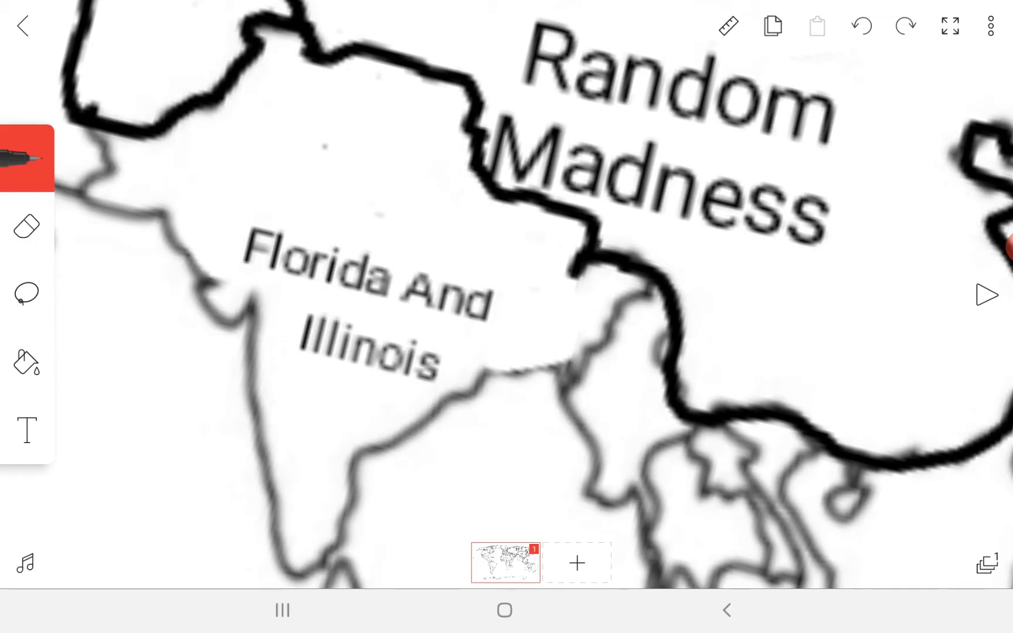
pyautogui.click(26, 160)
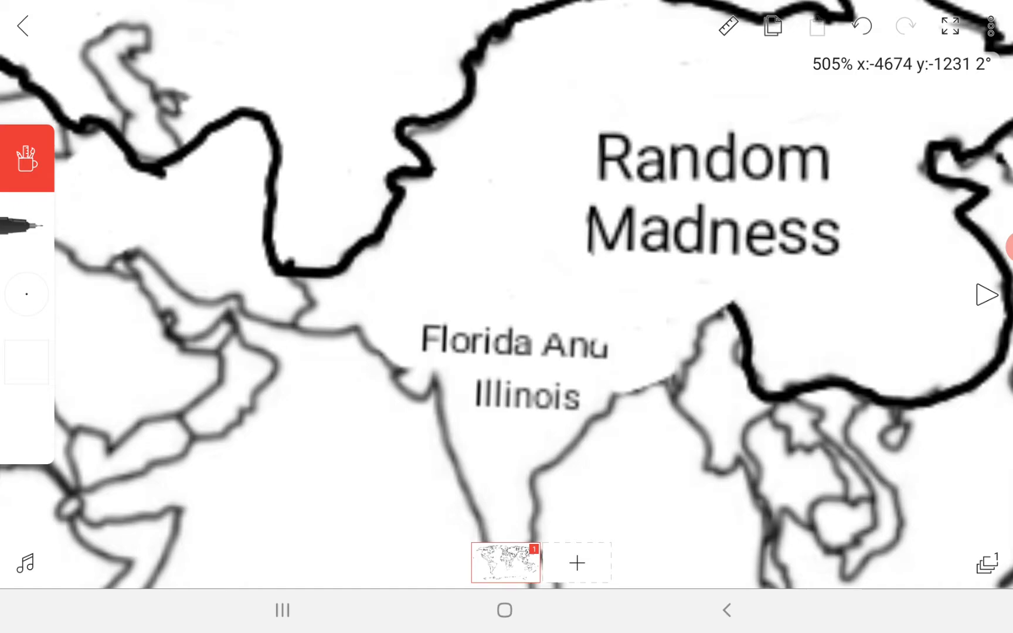
# Pan to Europe and start thick black border strokes around the Me territory
pyautogui.scroll(-3)
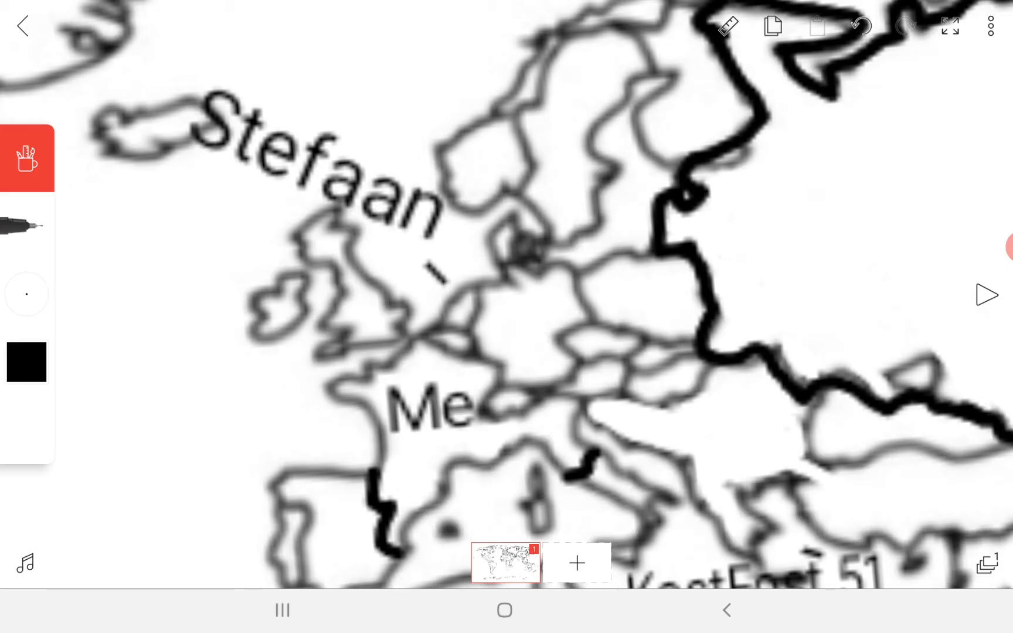
pyautogui.click(26, 362)
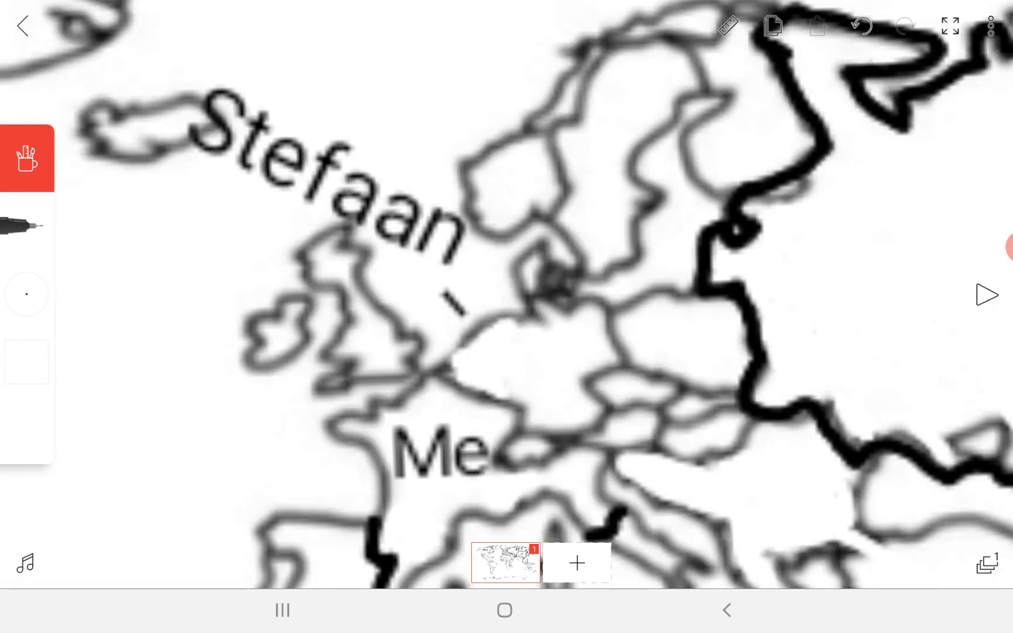
# Erase the stray mark near Britain with a 3.30 mm eraser before bordering Me's territory
pyautogui.click(27, 160)
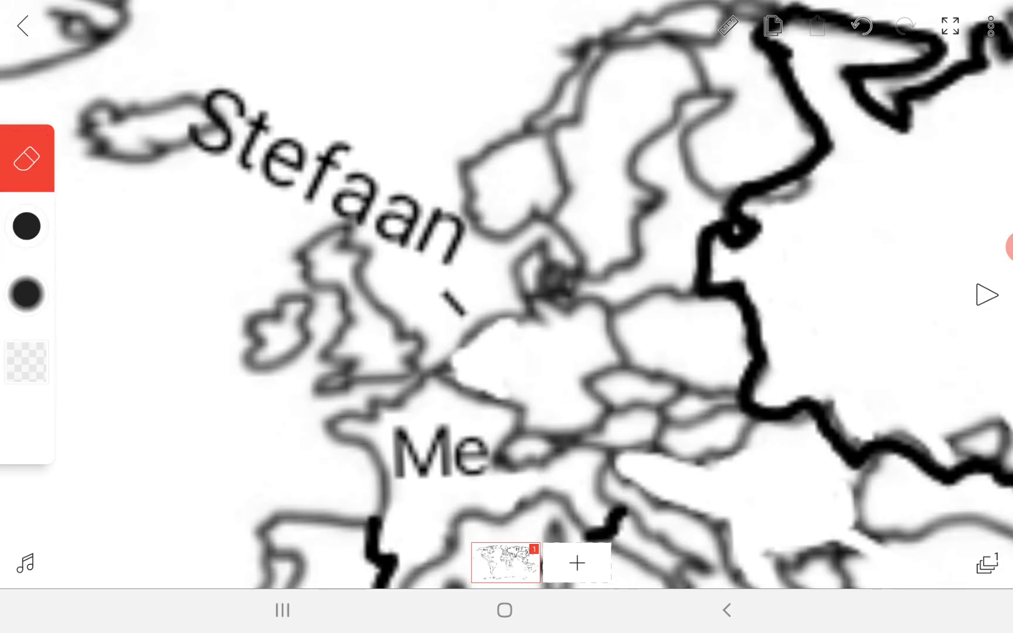
pyautogui.click(27, 227)
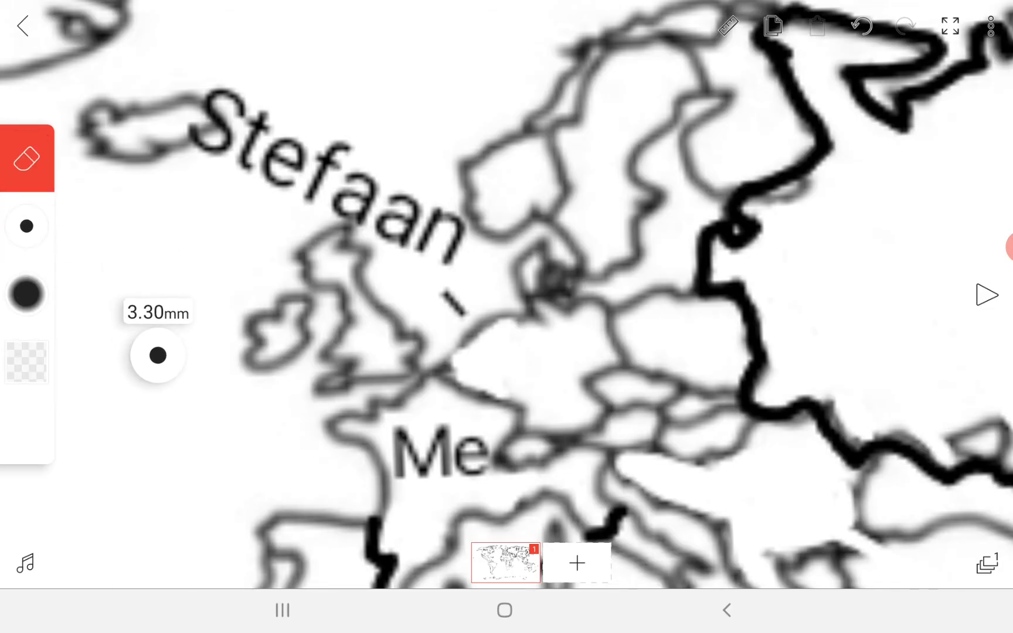
pyautogui.click(26, 295)
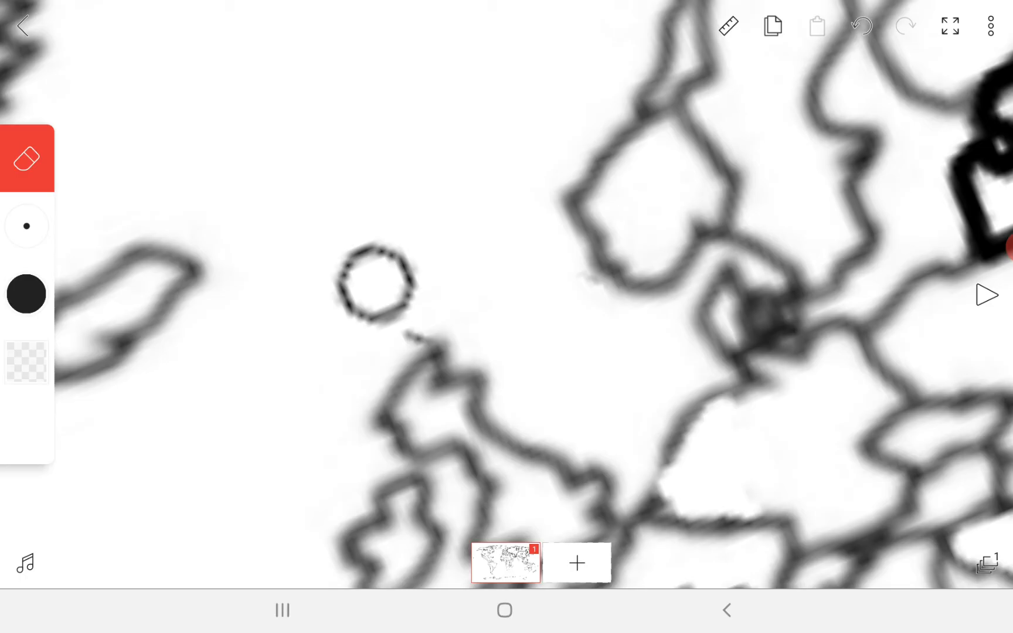
pyautogui.click(378, 284)
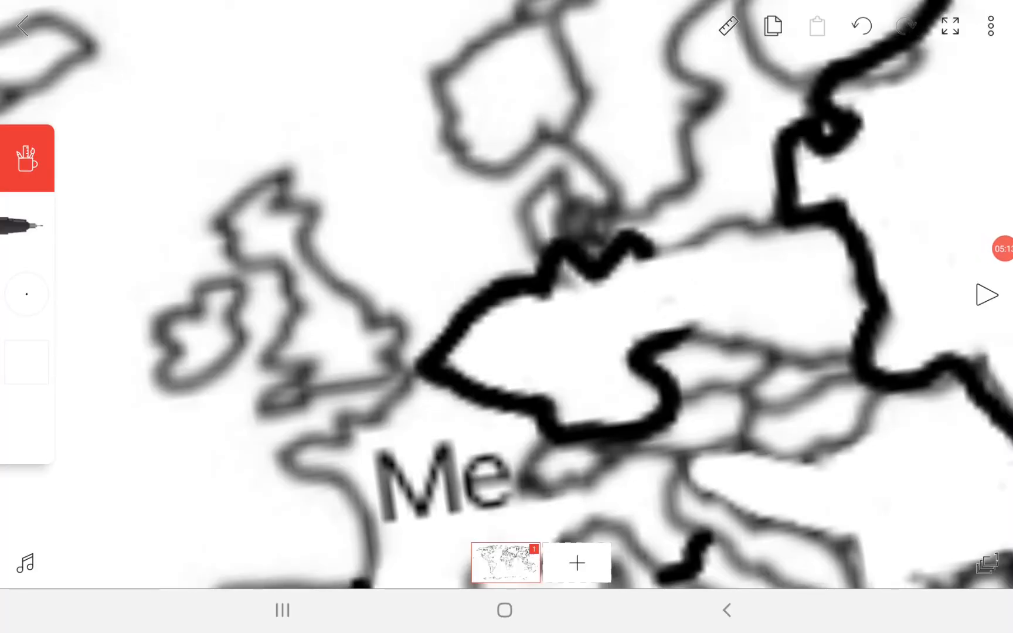
# Insert a text label reading 'Stefaan' onto the map
pyautogui.click(27, 158)
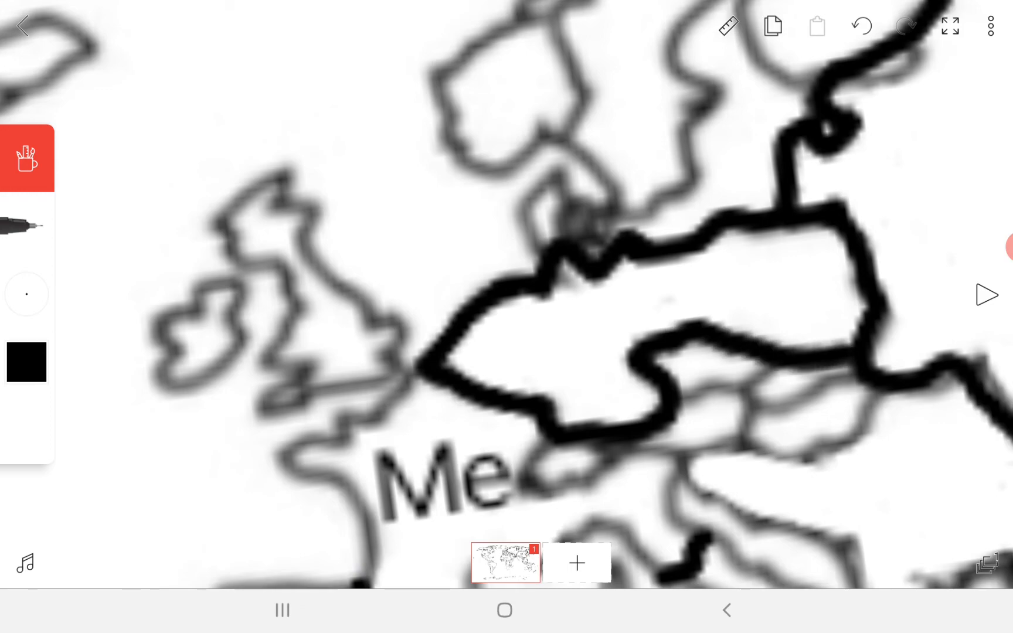
pyautogui.click(26, 159)
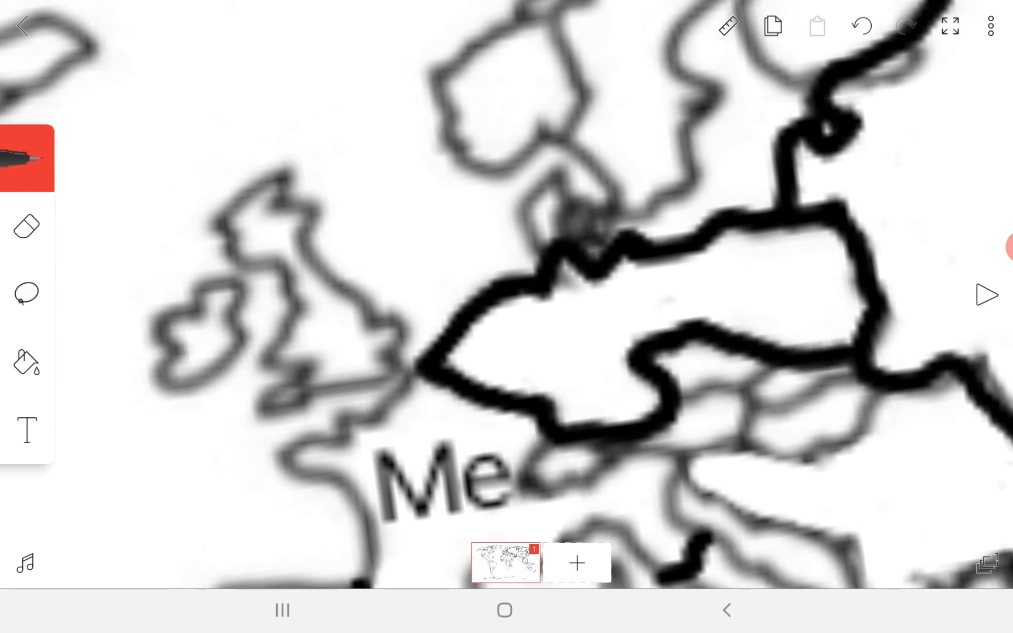
pyautogui.click(25, 430)
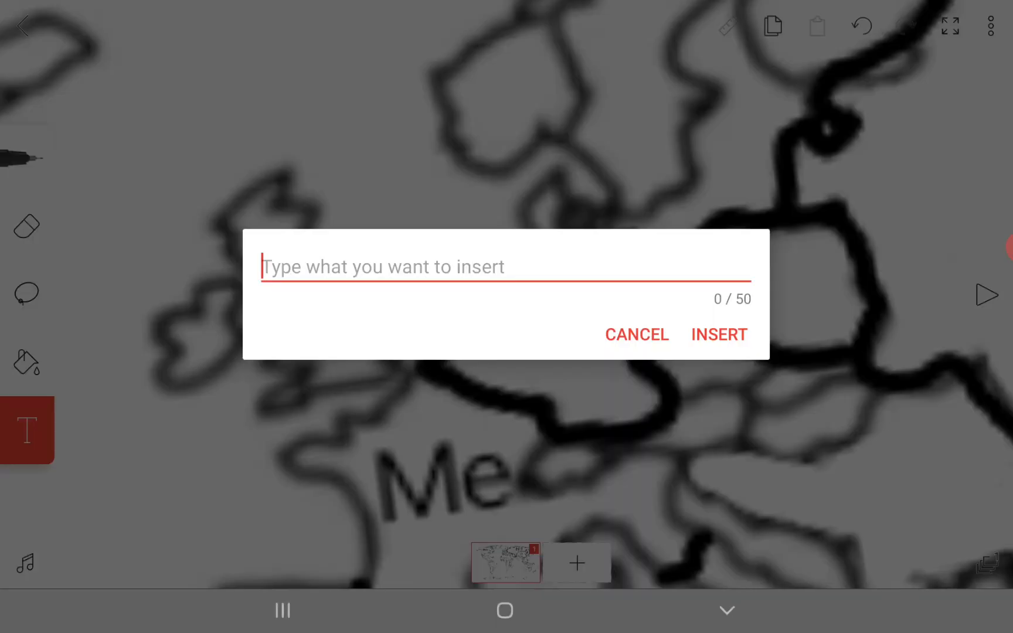
pyautogui.write('S')
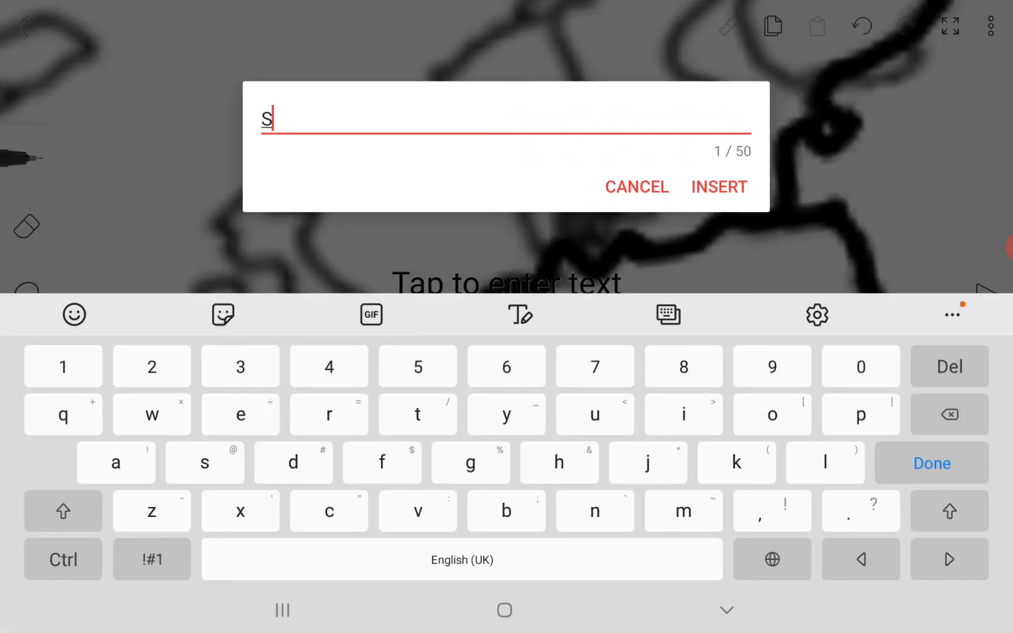
pyautogui.write('tefaan')
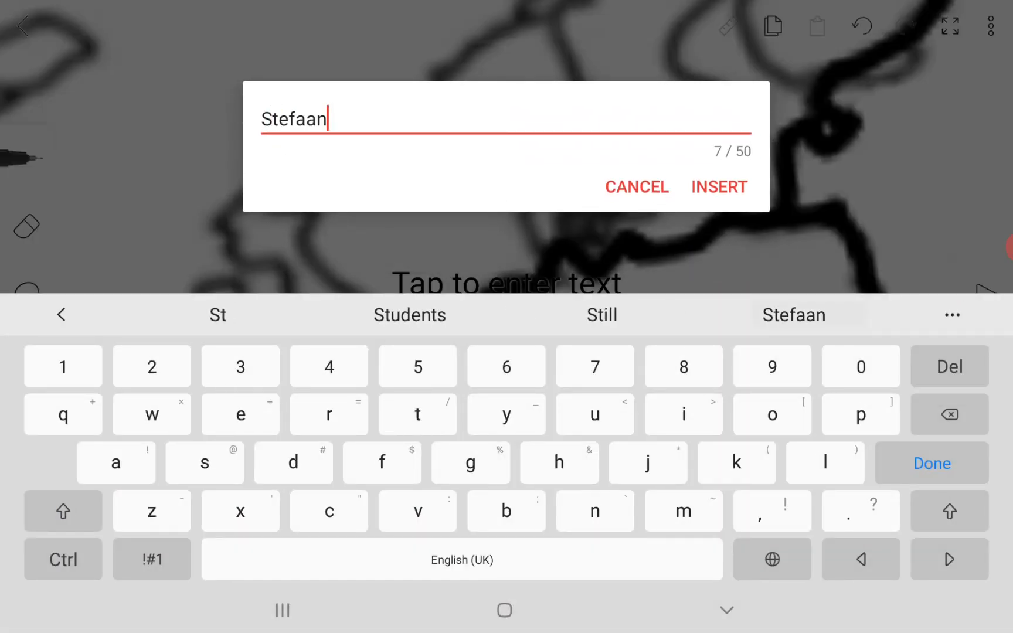
pyautogui.click(719, 187)
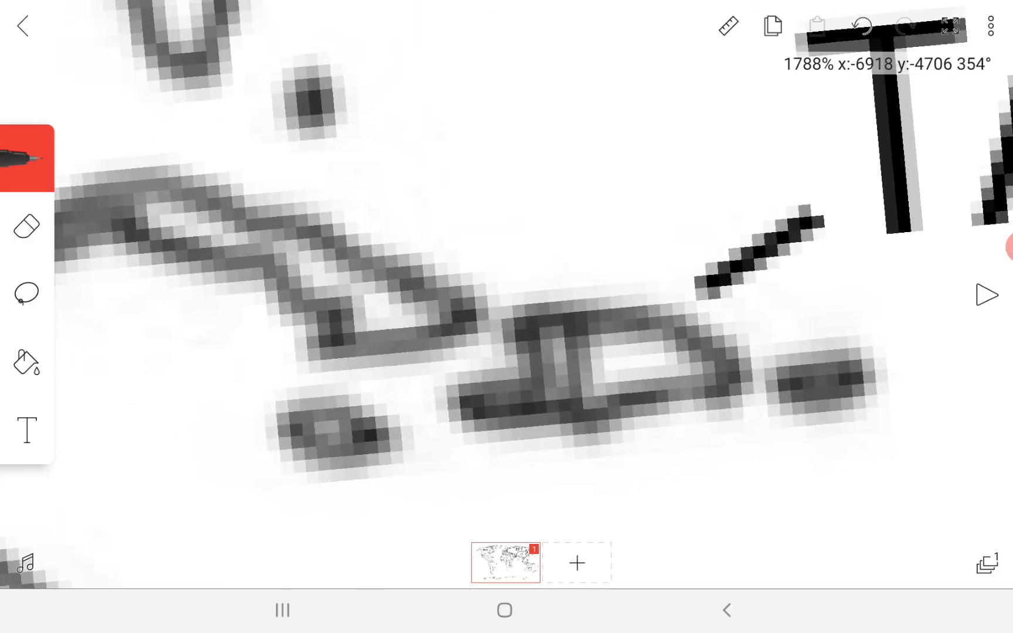
# Position the Stefaan label and draw the Colorado Guy–Pony 567 border in North America
pyautogui.click(25, 158)
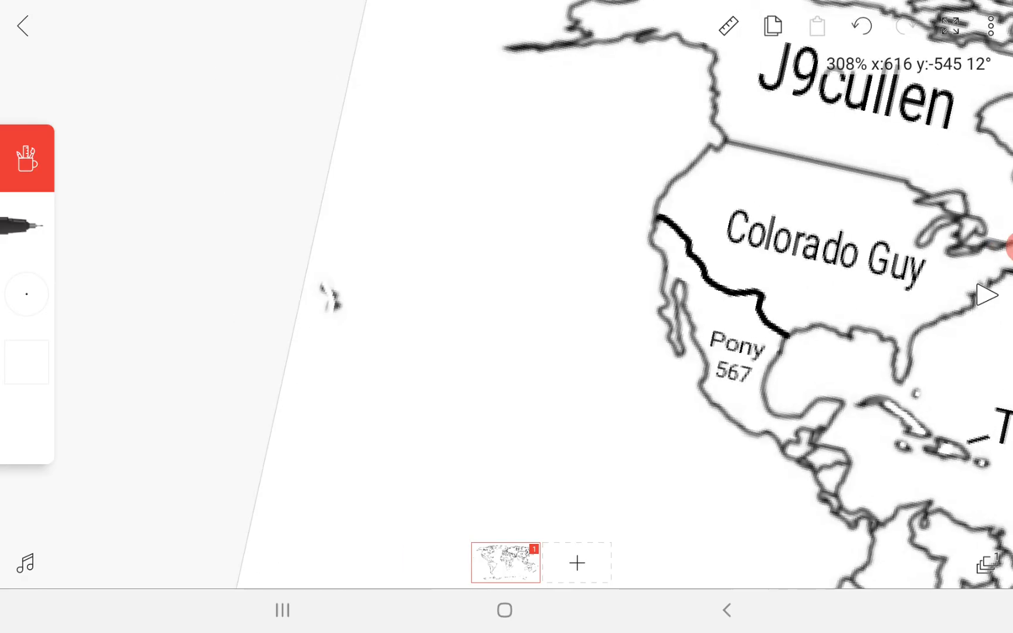
# Draw a thick black line along the US–Mexico boundary above the Pony 567 label
pyautogui.scroll(-3)
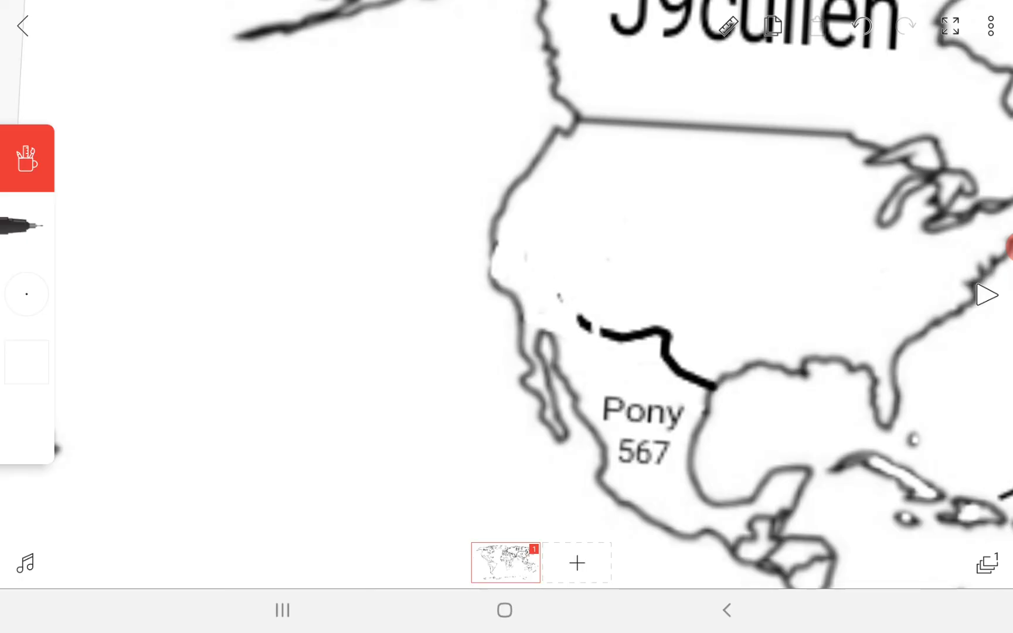
pyautogui.click(26, 158)
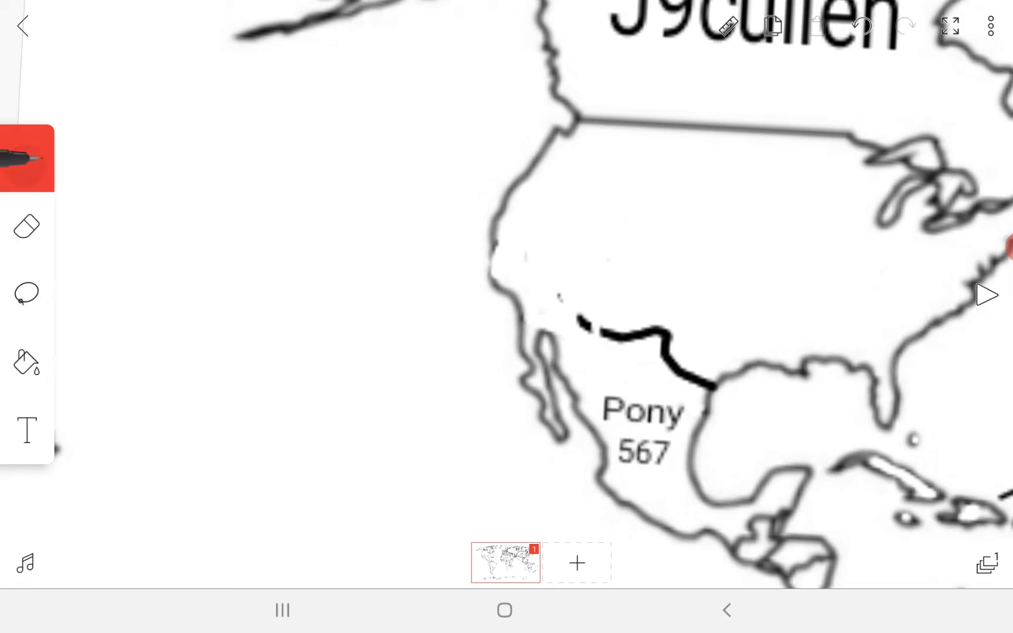
# Erase the thick US–Mexico border stroke, leaving Mexico's original thin outline
pyautogui.click(26, 227)
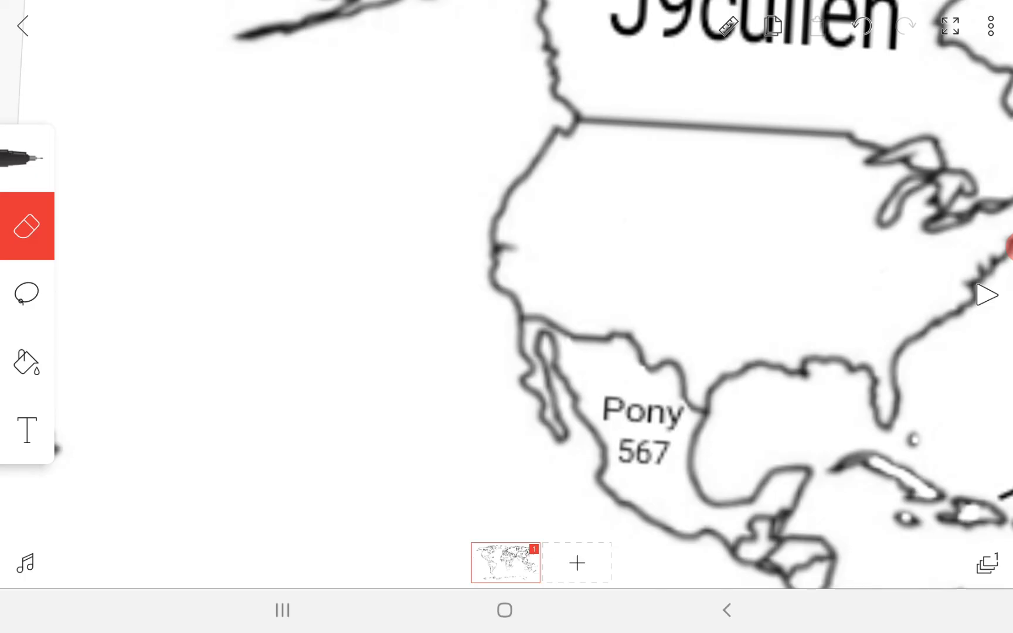
pyautogui.click(26, 159)
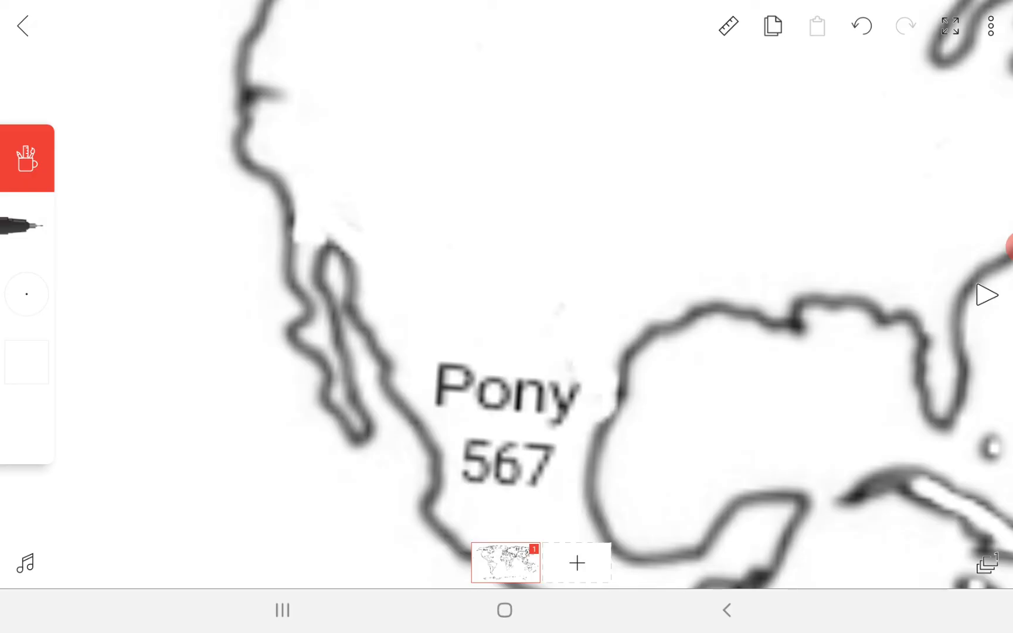
# Trace thick black borders around the Random Madness territory and its neighbouring region
pyautogui.click(26, 158)
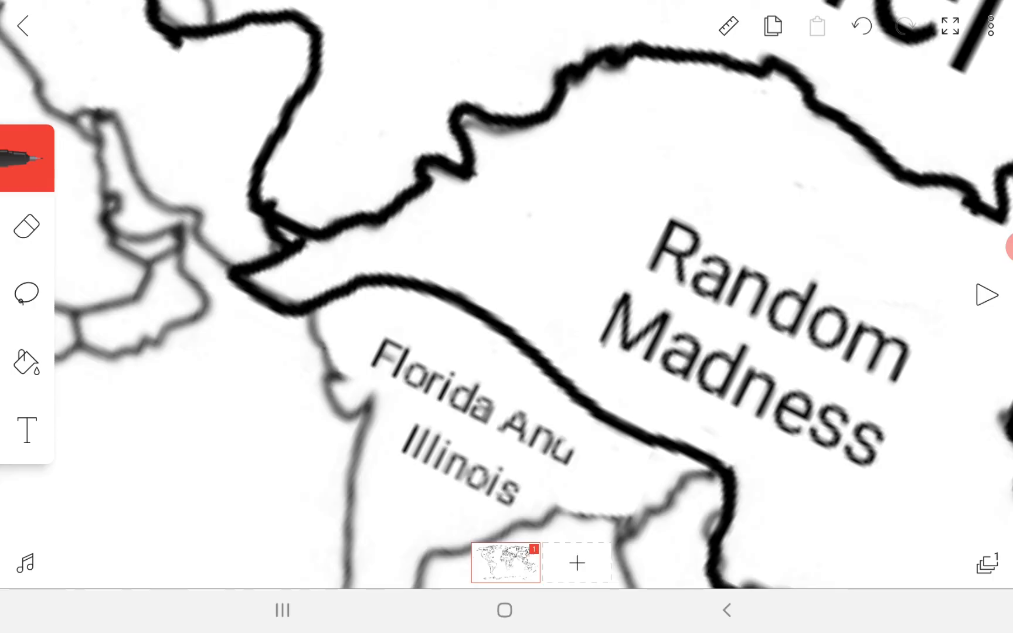
pyautogui.click(27, 160)
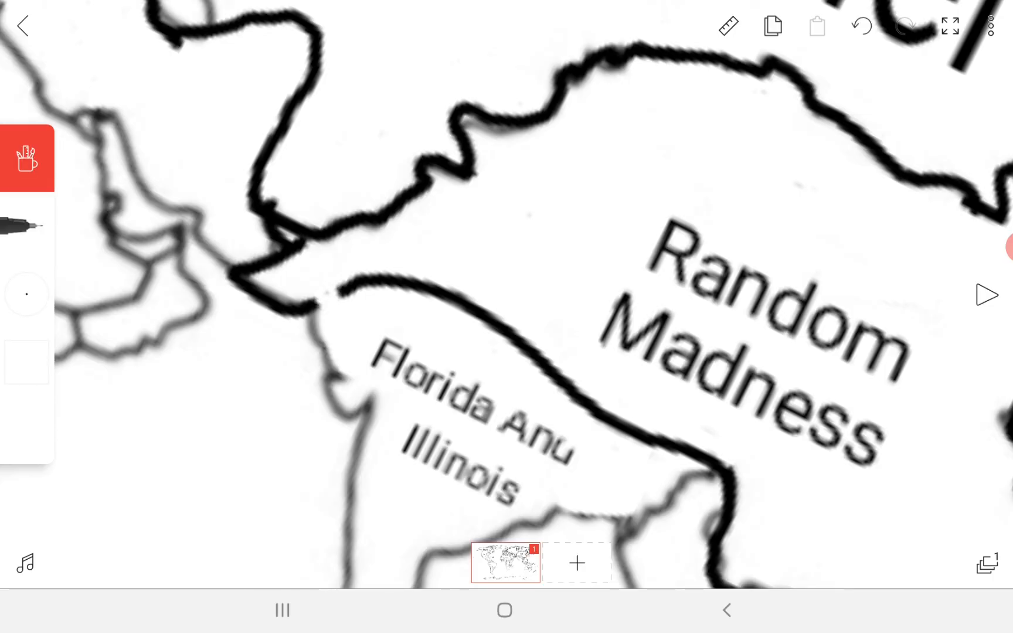